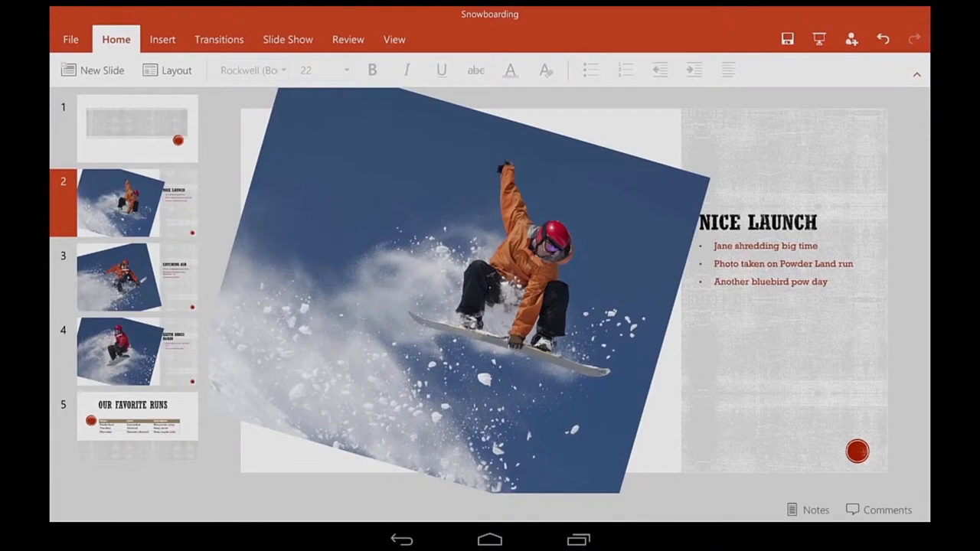
- On slide 1, add 'Chris, and Doug' to the subtitle, accepting the Doug spelling suggestion
click(137, 126)
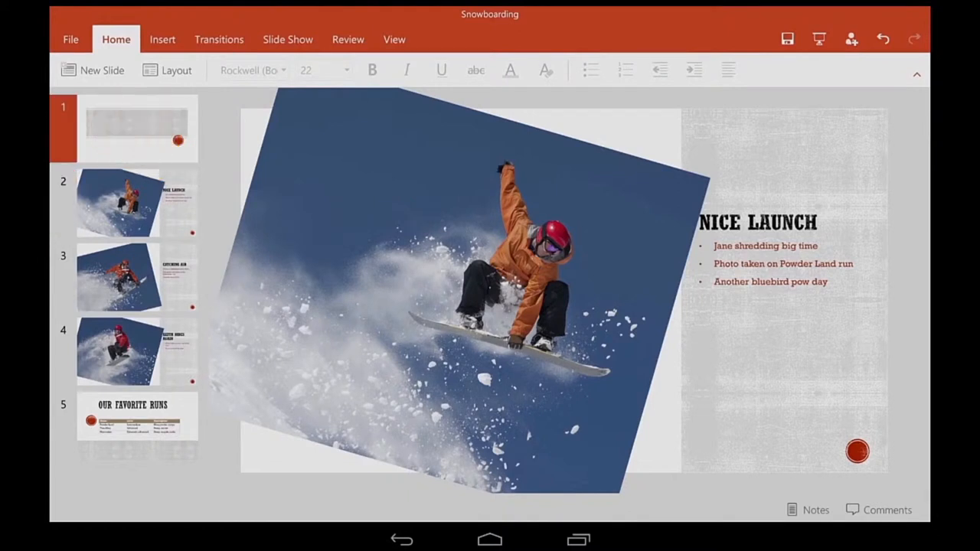
click(137, 129)
text(Starring: Jane,)
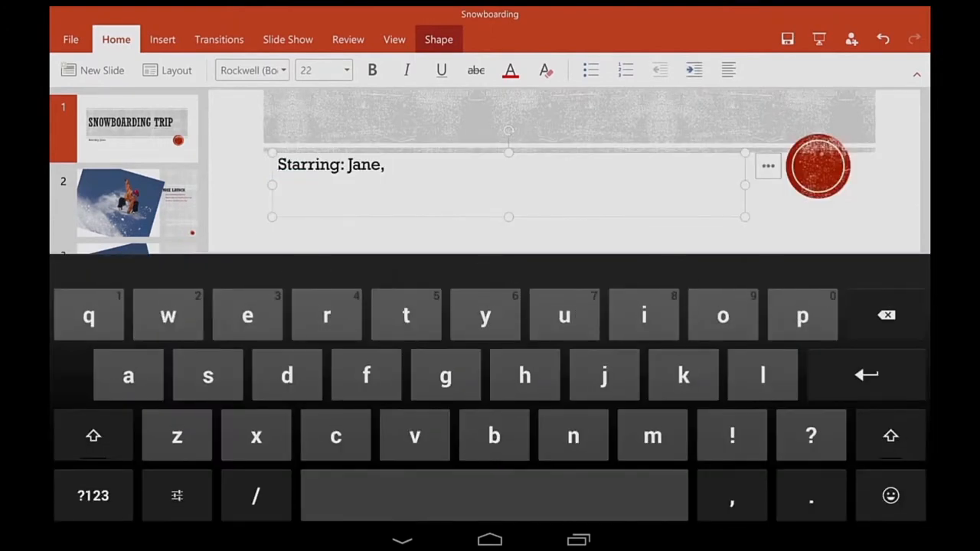
text(Chris, and Doug)
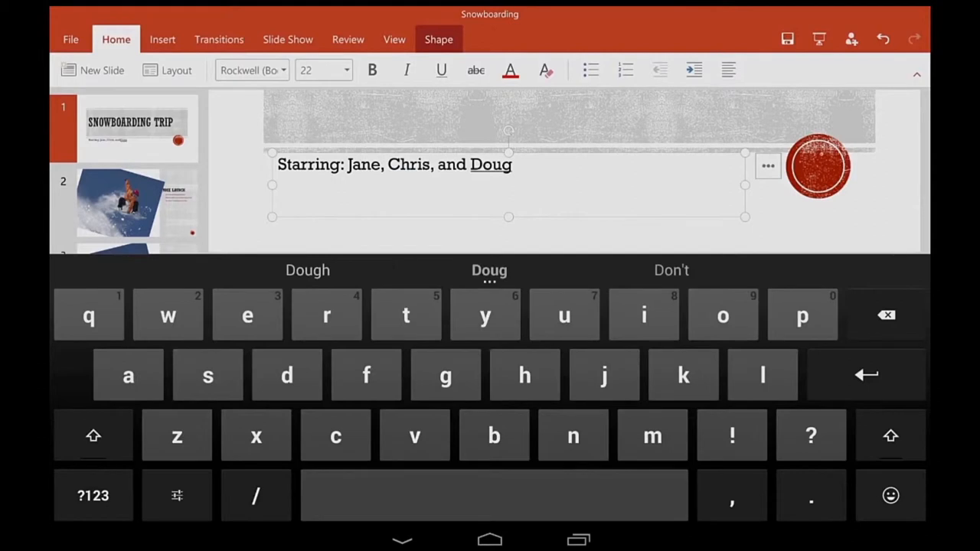
click(402, 540)
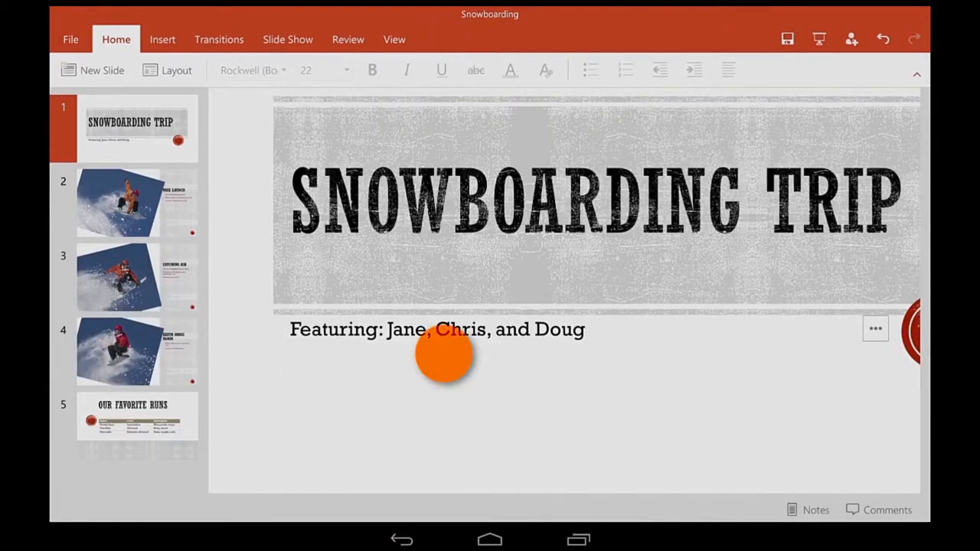
- Italicize the word 'Featuring' at the start of the title-slide subtitle
click(437, 329)
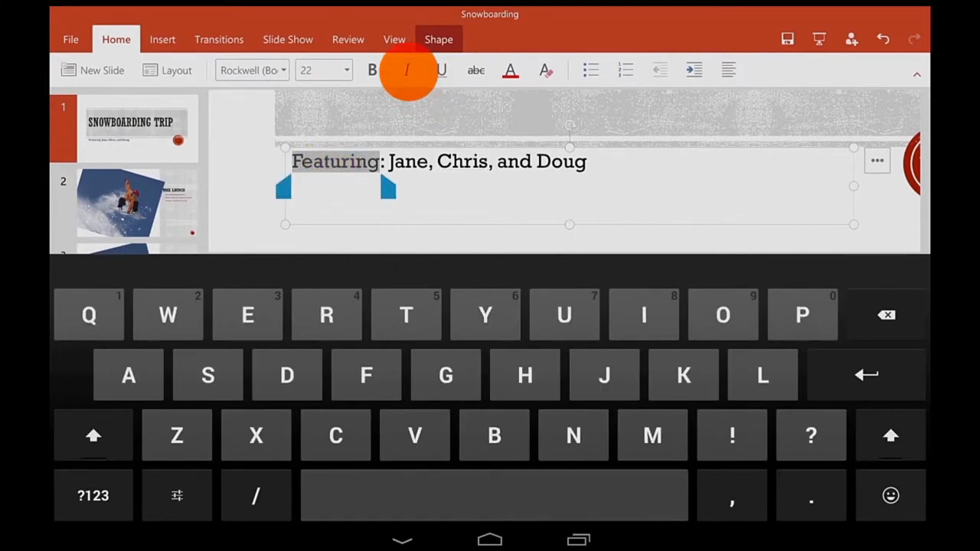
click(407, 70)
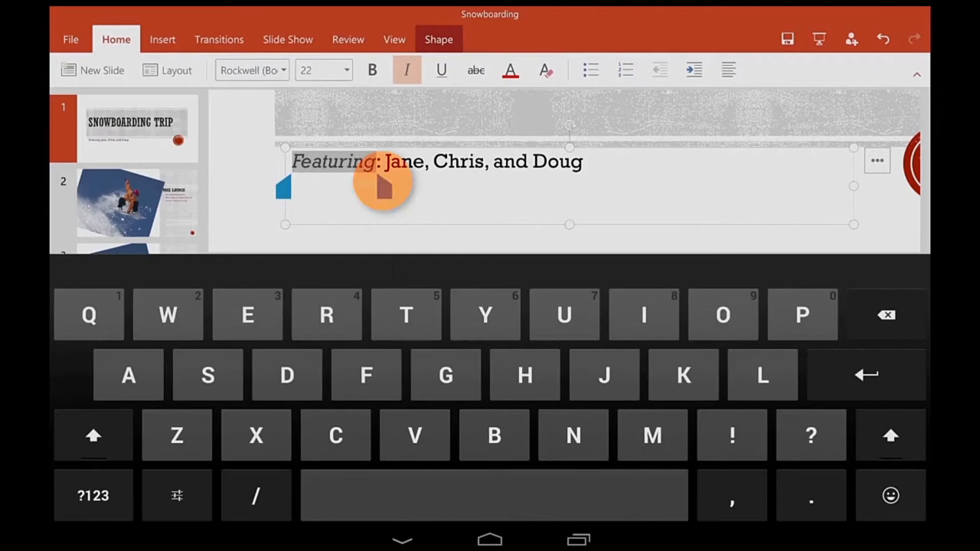
click(407, 70)
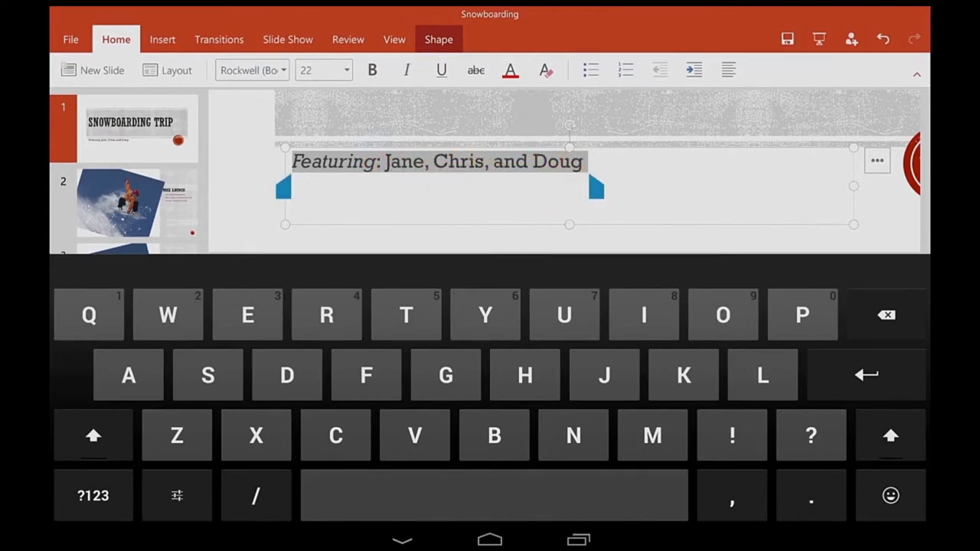
click(441, 70)
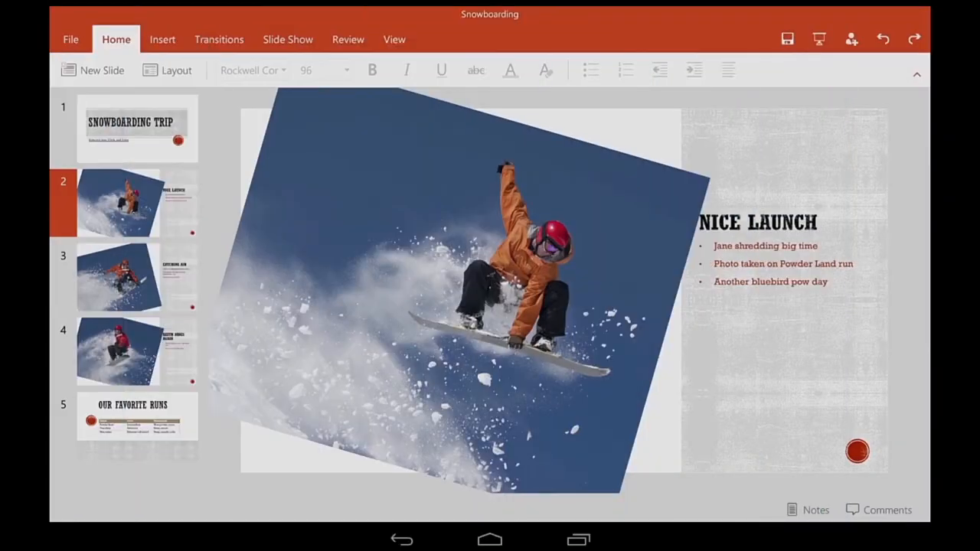
- Insert an oval speech-bubble callout from the Insert tab's Callouts shapes
click(162, 39)
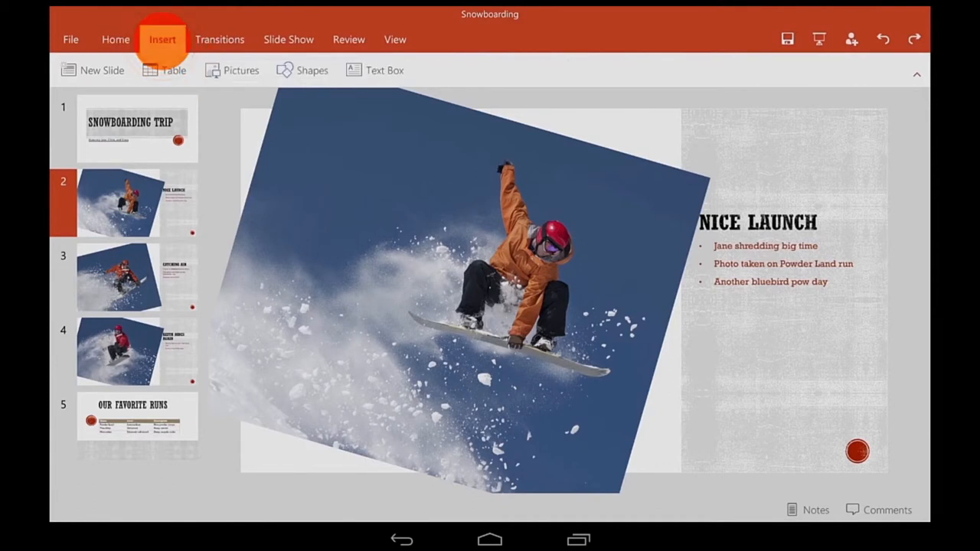
click(311, 69)
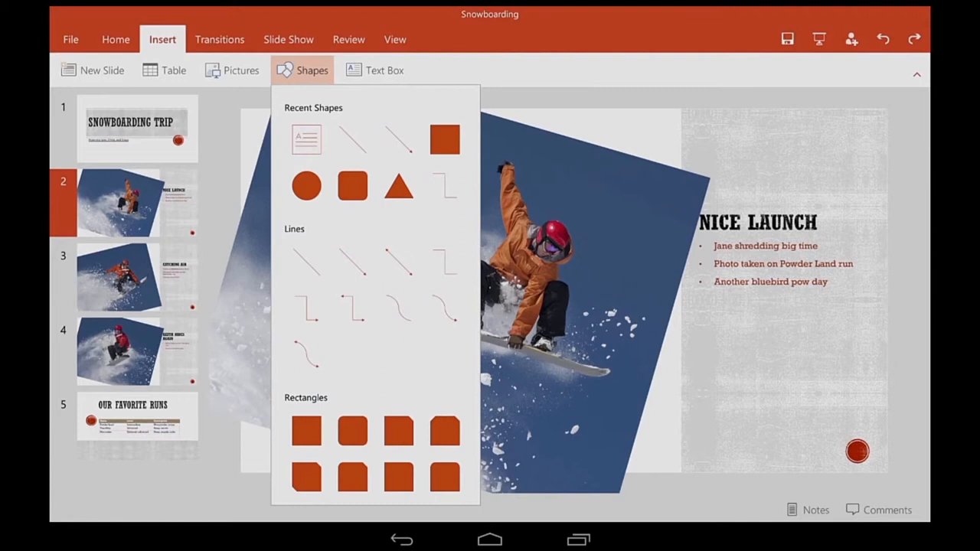
scroll(down, 3)
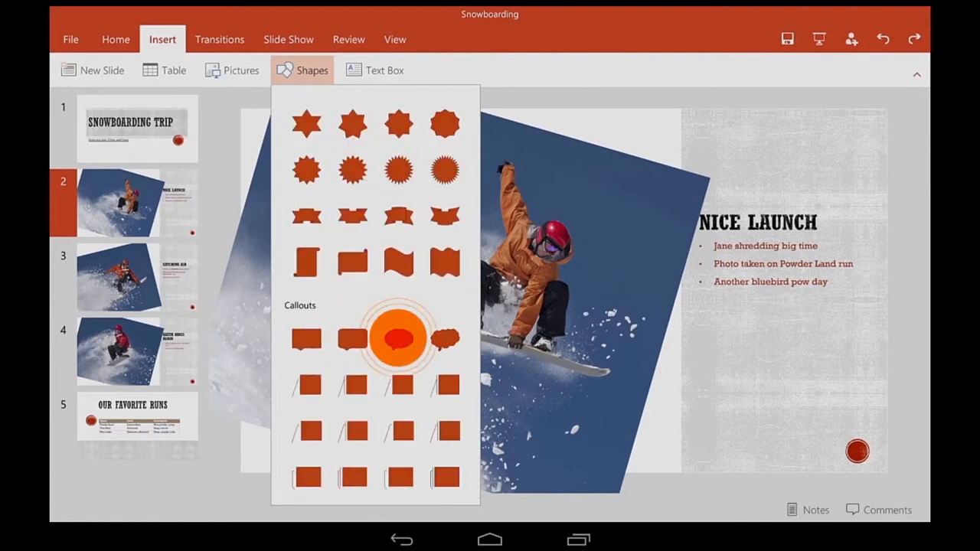
click(397, 337)
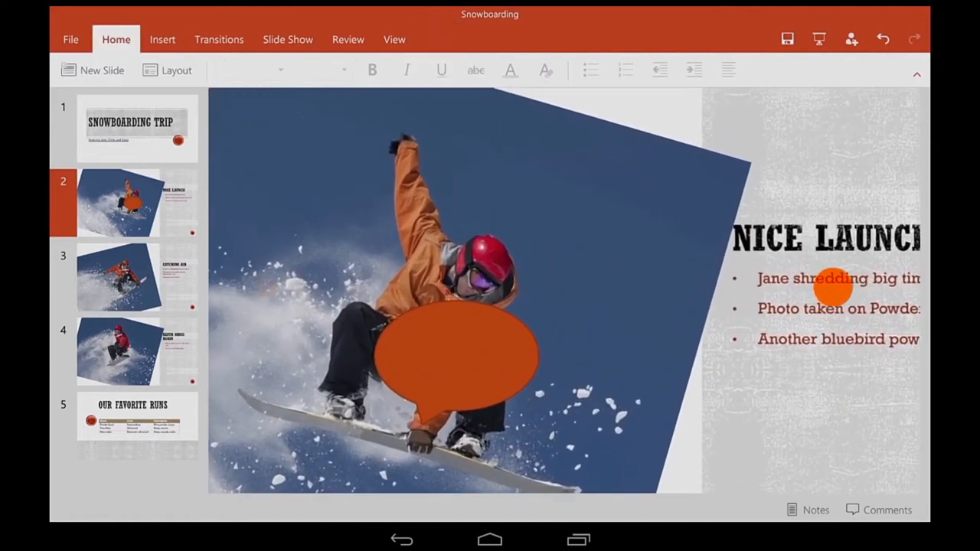
- Drag the callout beside the snowboarder's helmet with the text 'Go big or go home!'
click(456, 356)
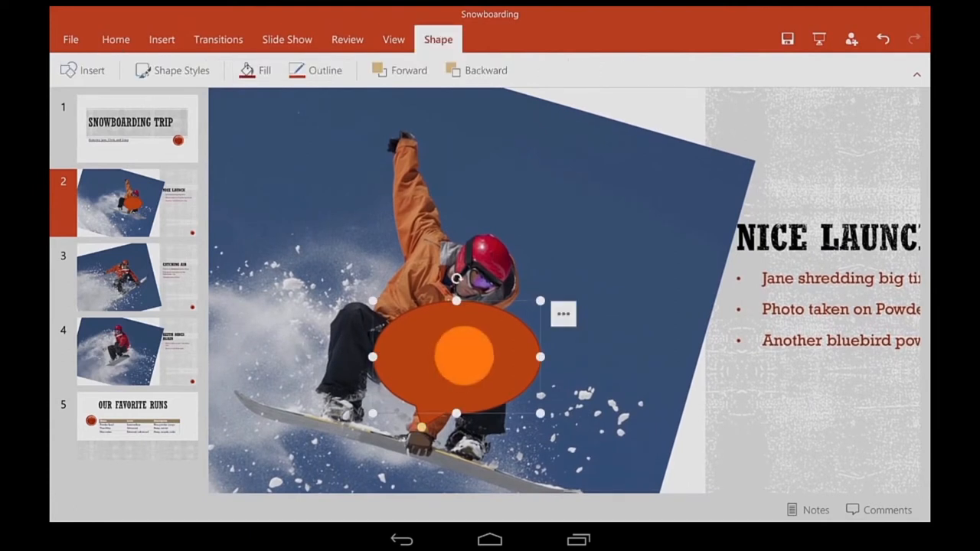
drag(456, 356, 578, 214)
text(GO BIG OR GO HOME!)
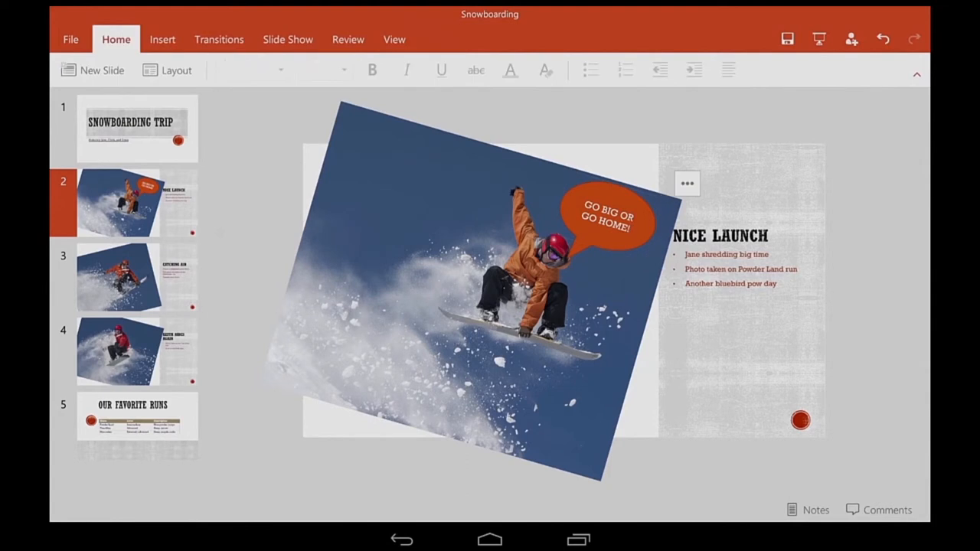
click(288, 39)
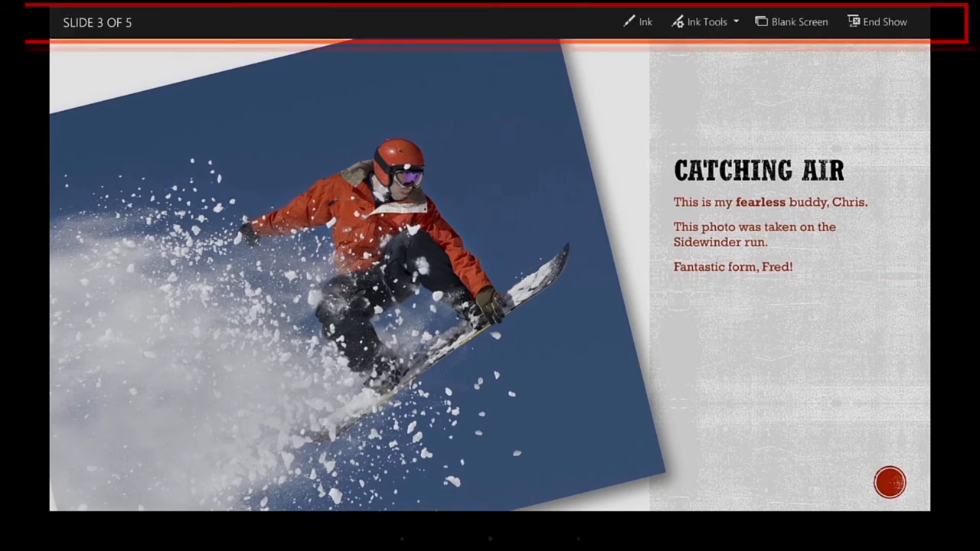
- Draw a red ink zigzag below slide 3's text, then end the slide show
click(637, 21)
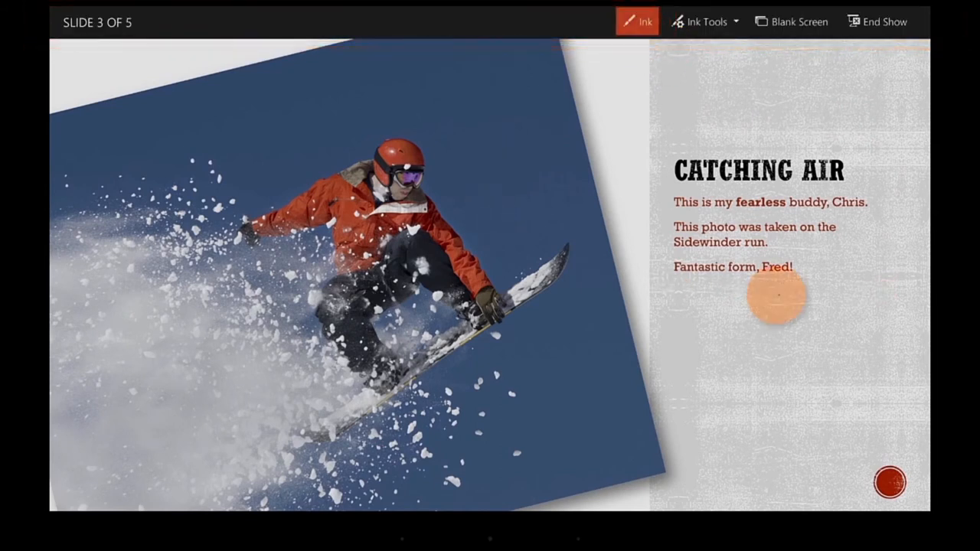
drag(755, 295, 762, 456)
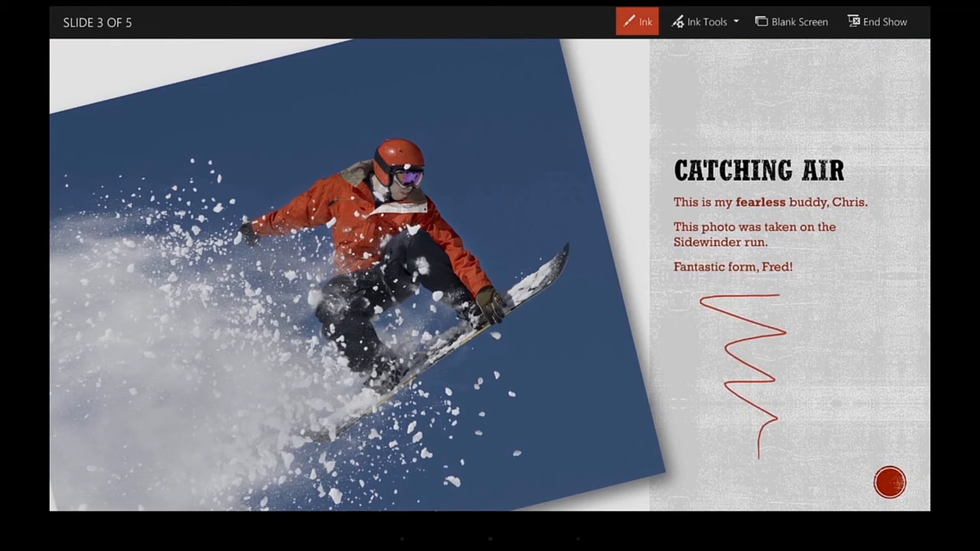
click(886, 21)
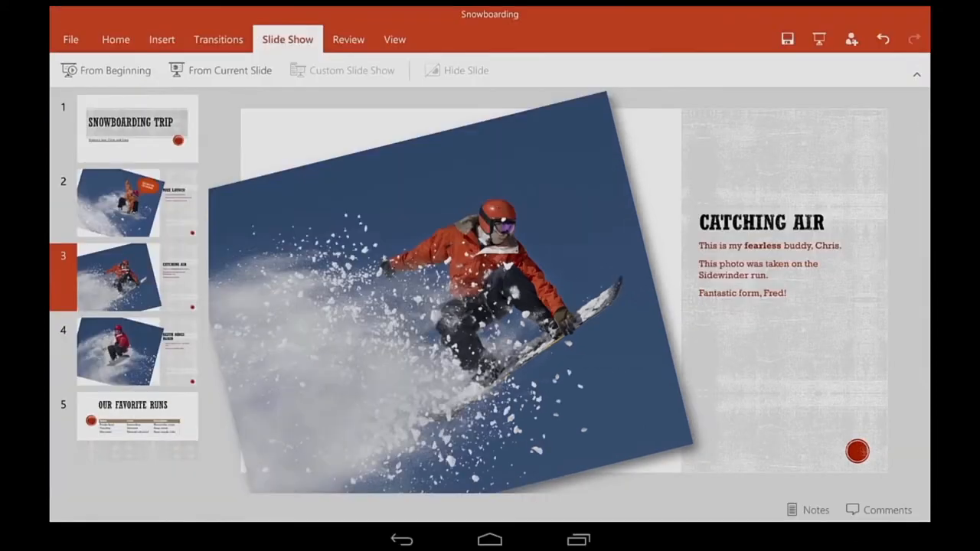